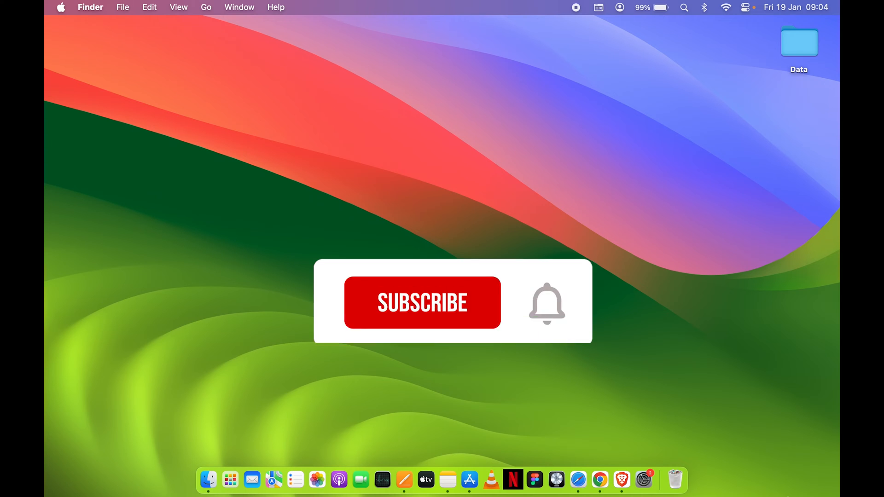
- Launch Chrome, Safari, the App Store and Notes from the Dock, leaving Notes frontmost
click(422, 302)
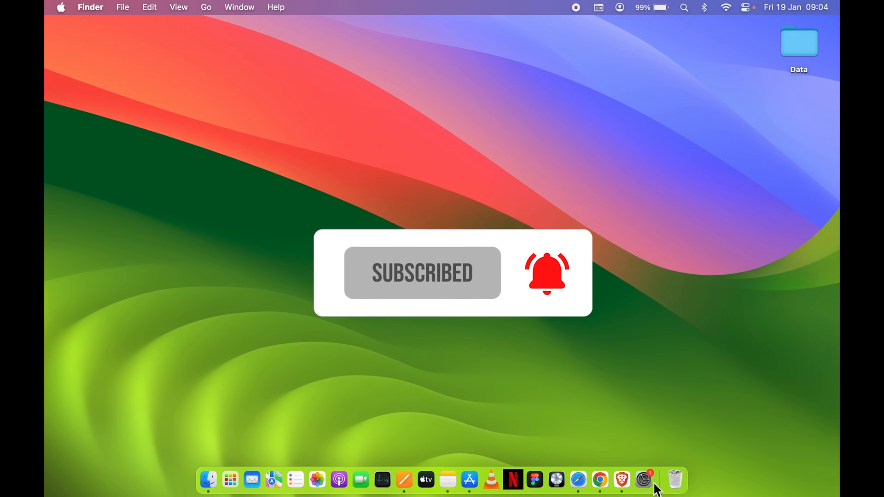
click(577, 480)
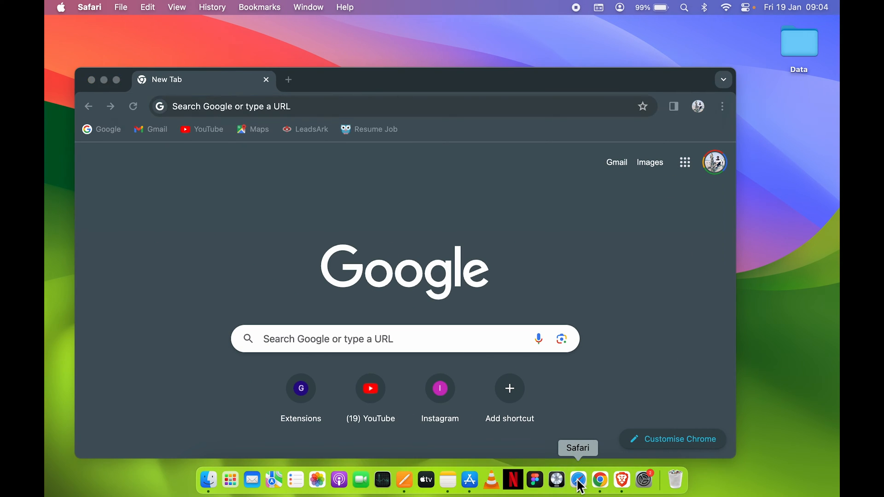
click(469, 480)
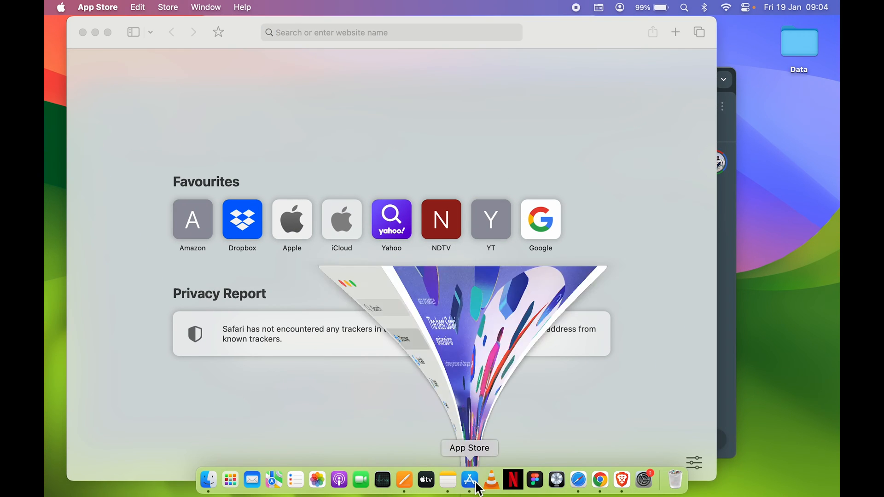
click(403, 480)
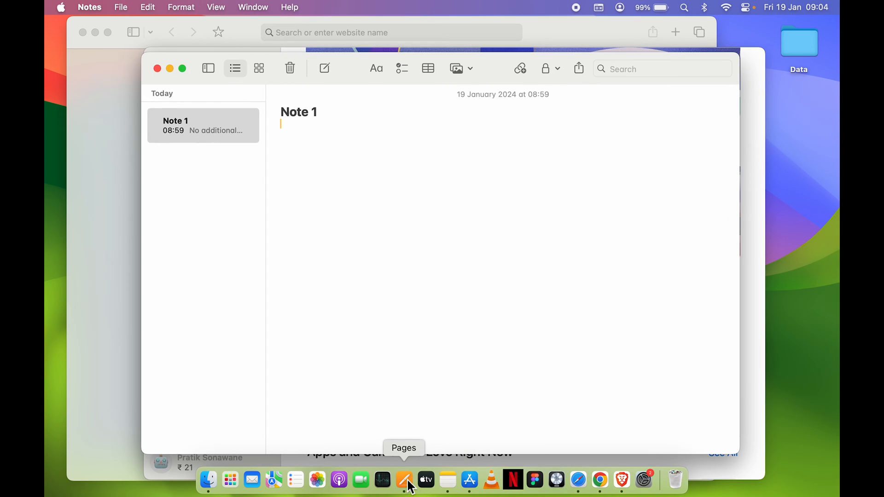
- Launch Pages and open an untitled document from the 'Easy Decorating' home-styling template
click(403, 479)
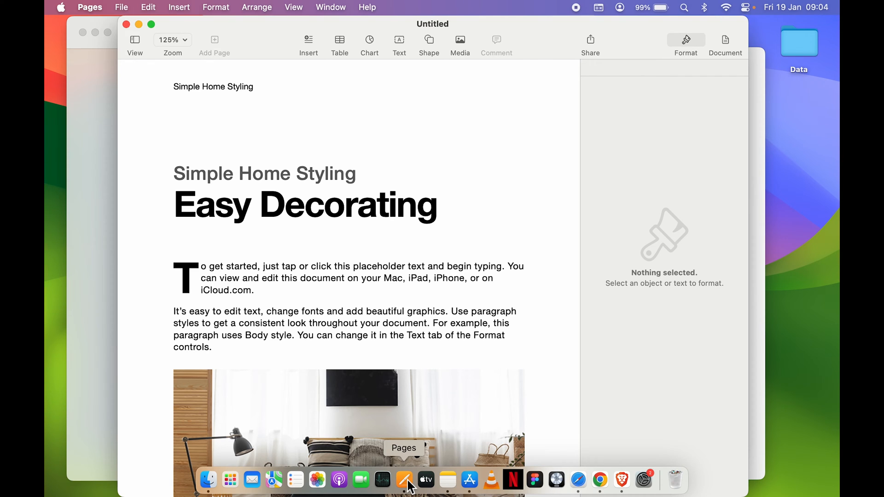
mouse_move(250, 379)
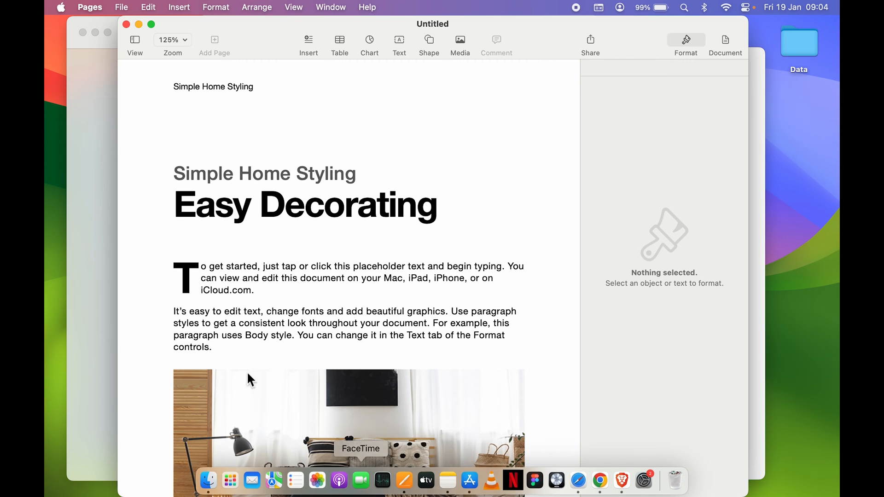
key(f3)
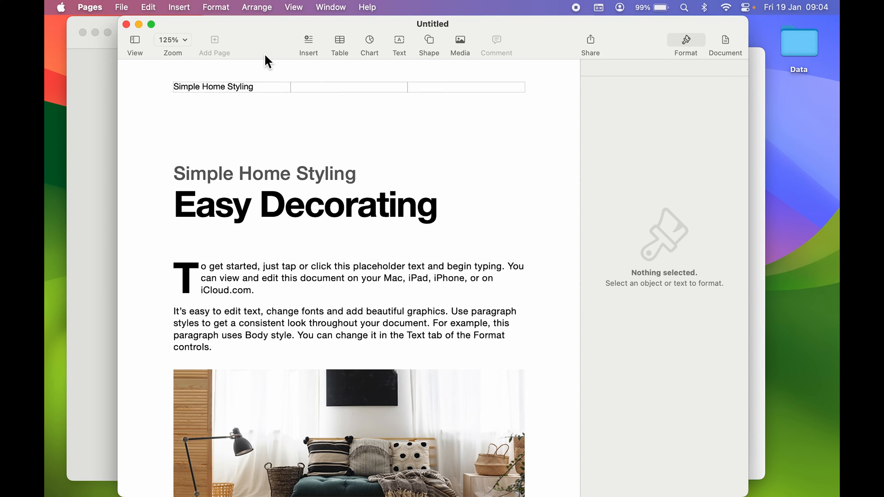
click(577, 153)
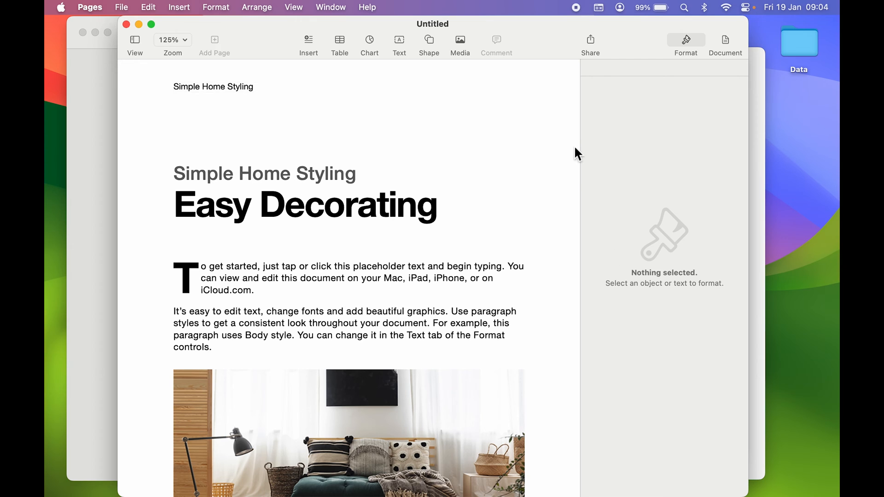
mouse_move(251, 41)
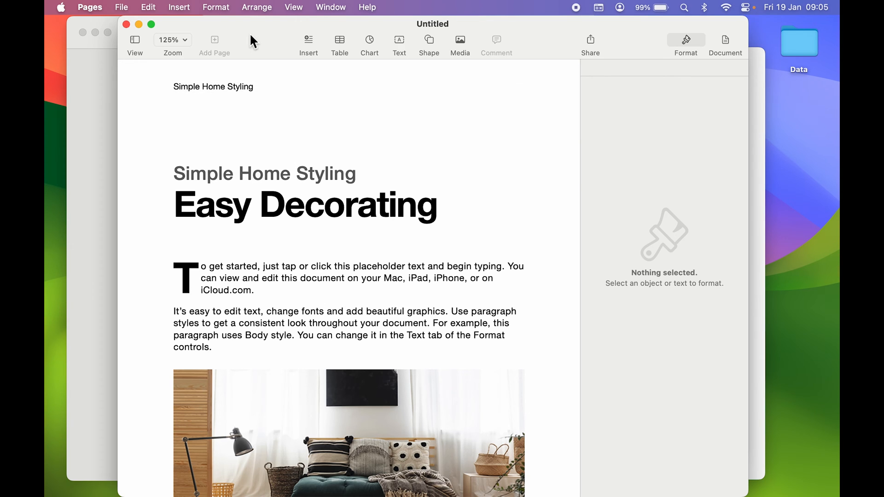
mouse_move(265, 59)
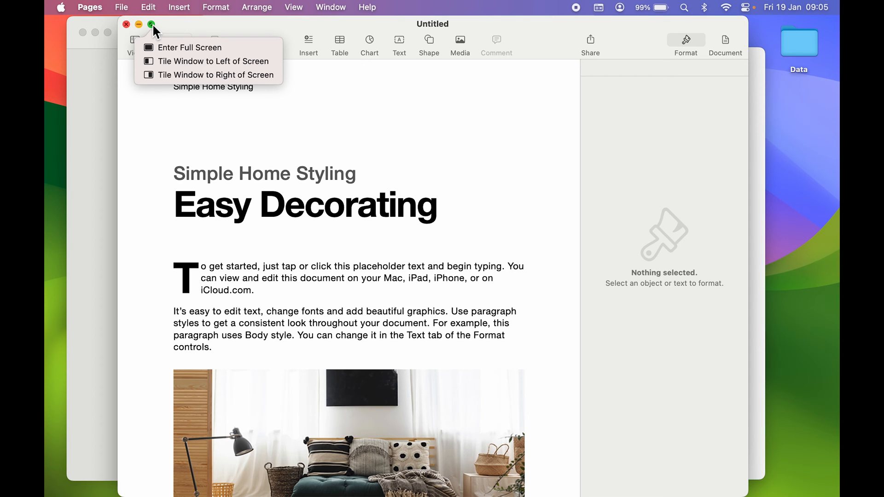
mouse_move(184, 61)
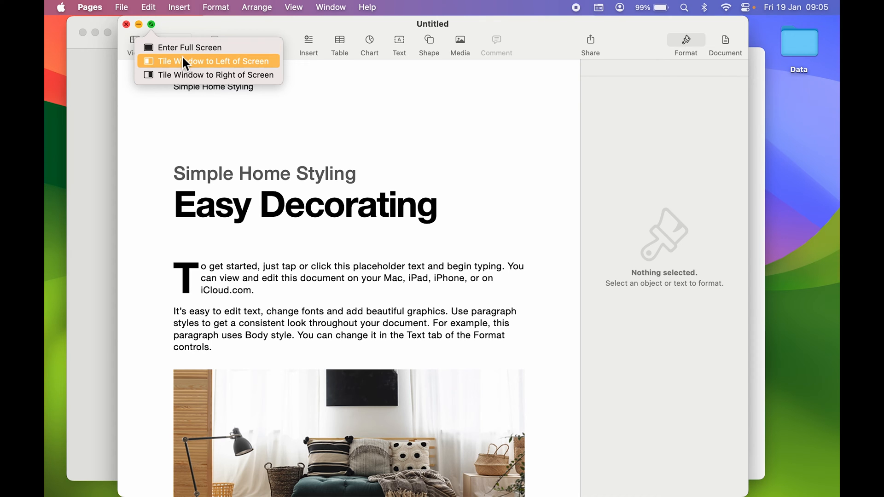
mouse_move(208, 75)
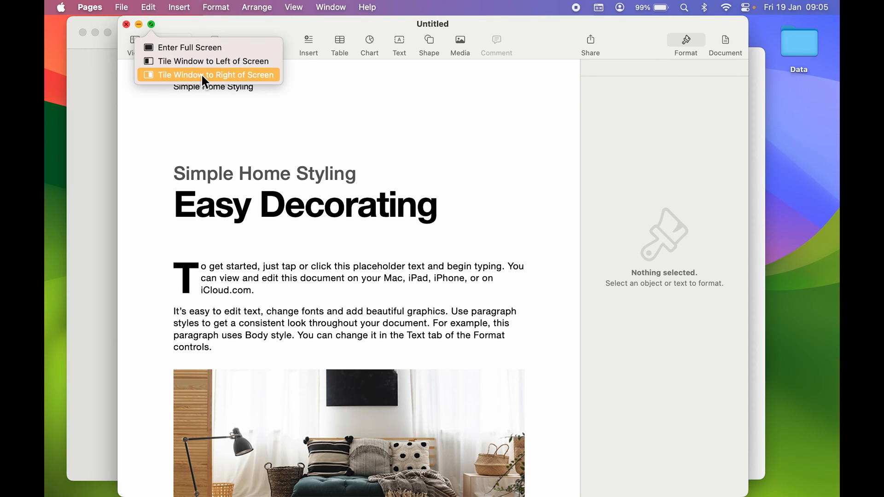
mouse_move(210, 80)
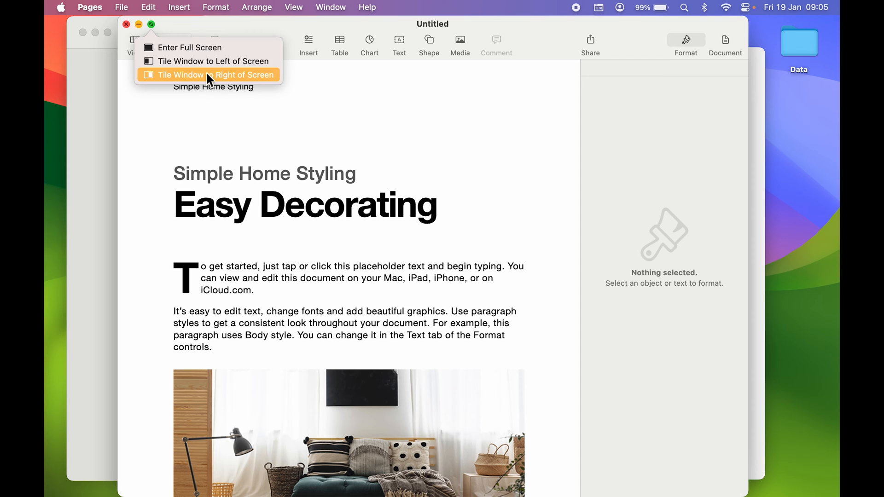
mouse_move(197, 82)
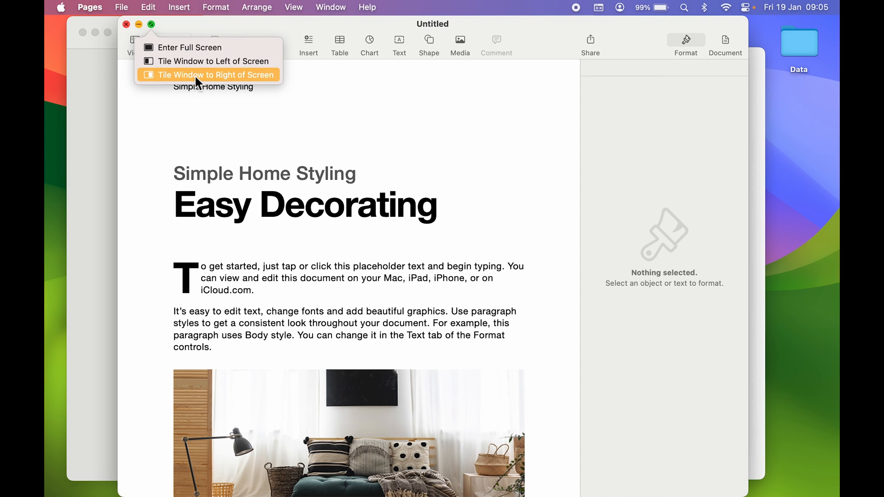
mouse_move(198, 76)
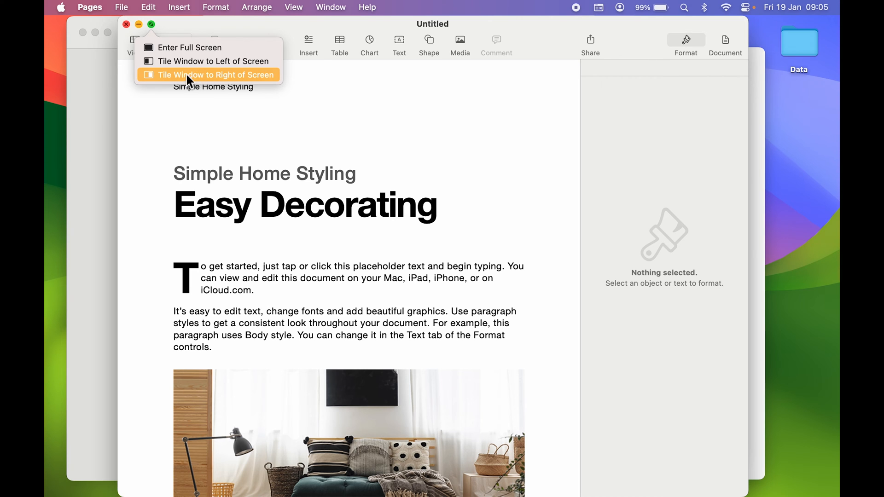
mouse_move(200, 84)
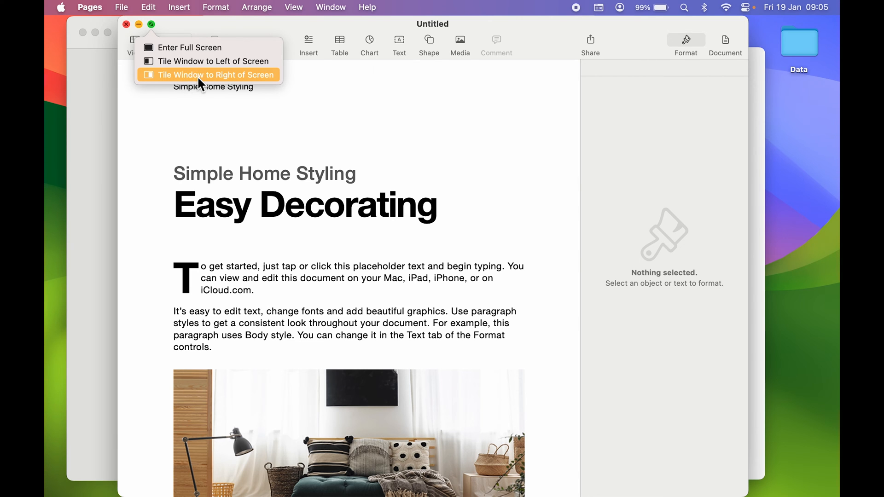
- Tile the Pages document on the right half, leaving the other windows to pick for the left
click(213, 74)
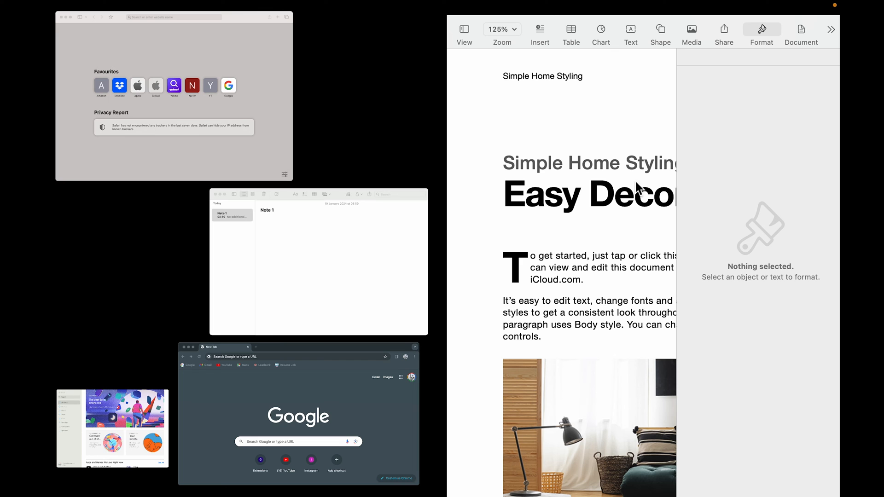
mouse_move(639, 189)
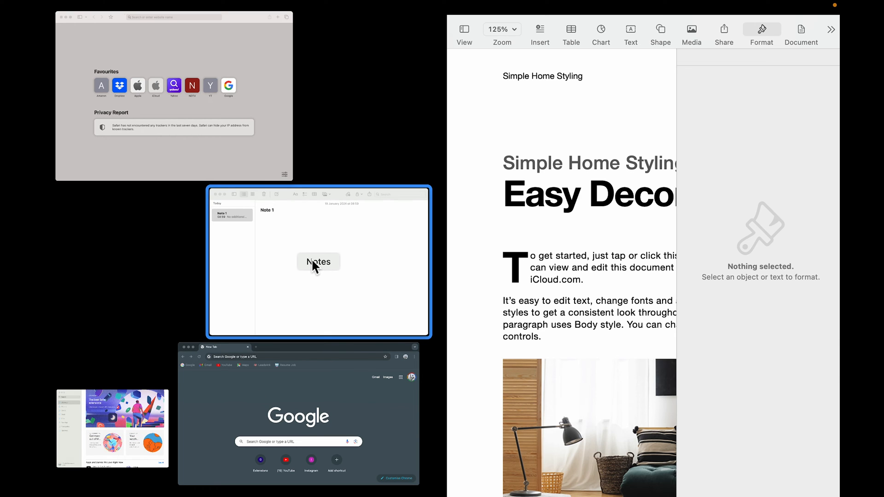
mouse_move(300, 252)
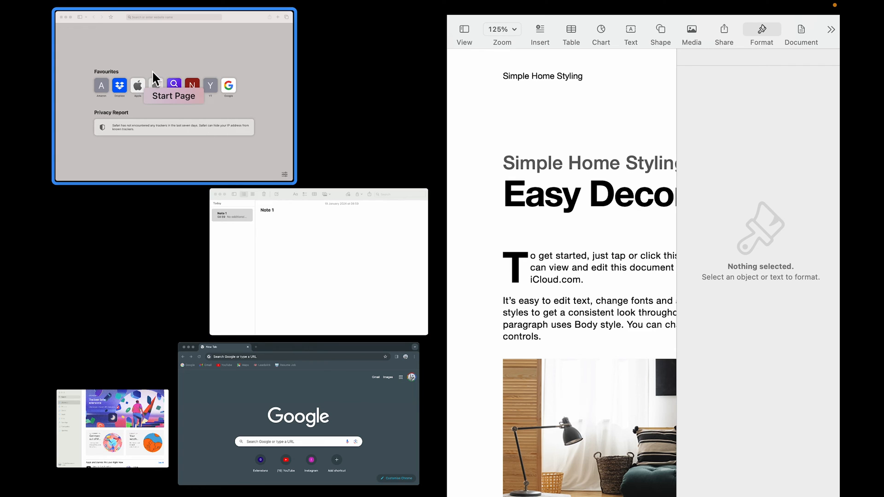
mouse_move(172, 55)
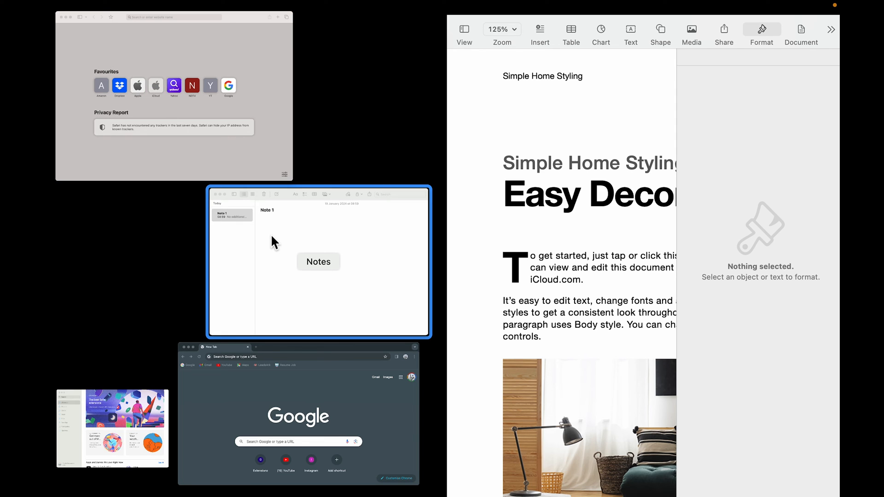
mouse_move(371, 281)
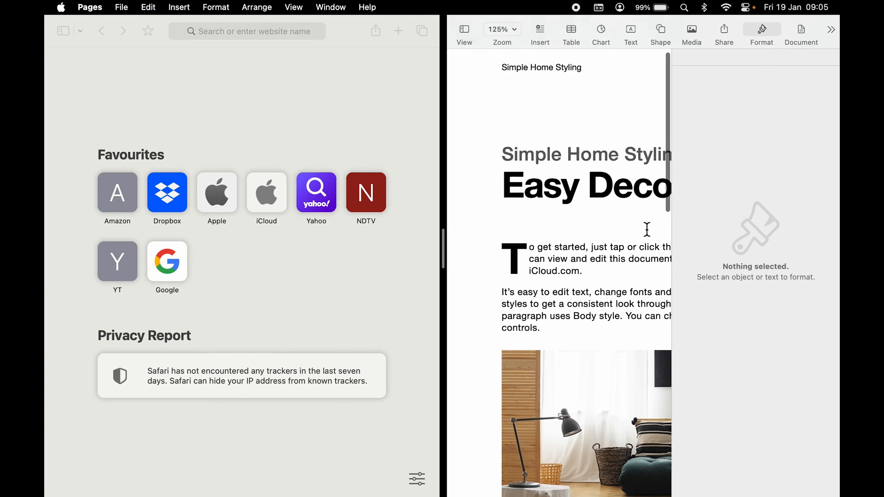
- Load apple.com from Safari's Favourites in the left half beside the Pages document
scroll(down, 3)
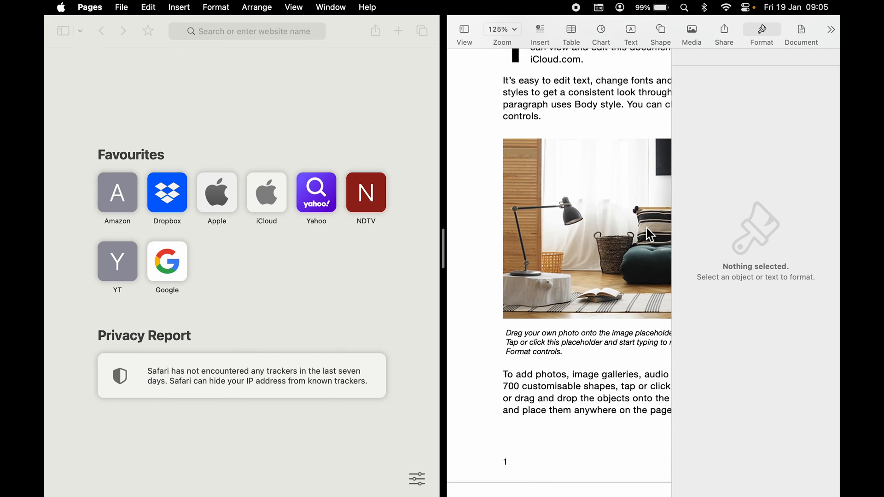
mouse_move(219, 202)
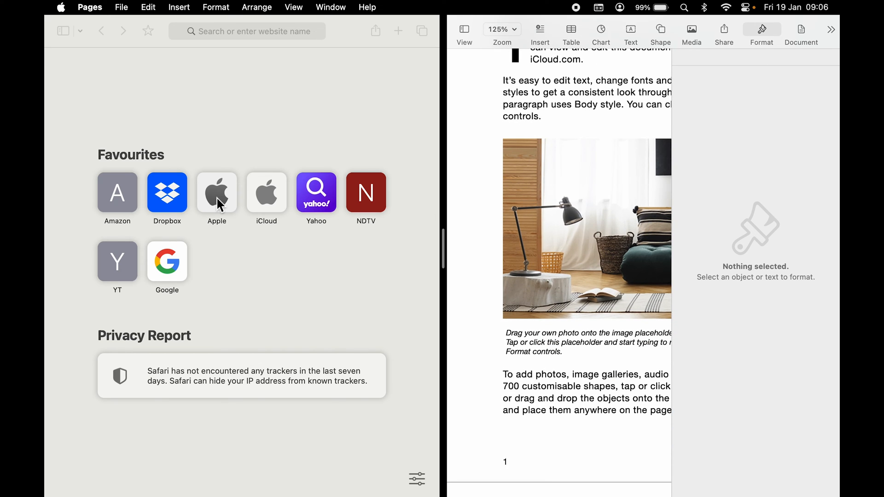
click(217, 191)
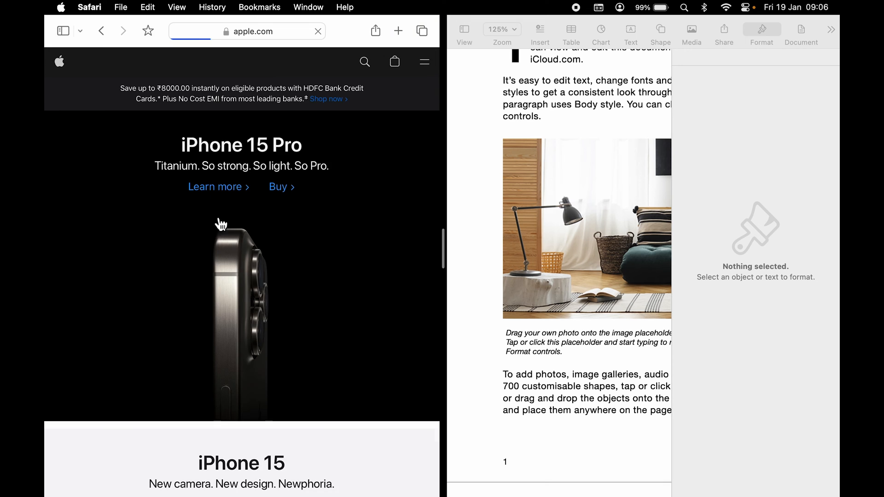
scroll(down, 3)
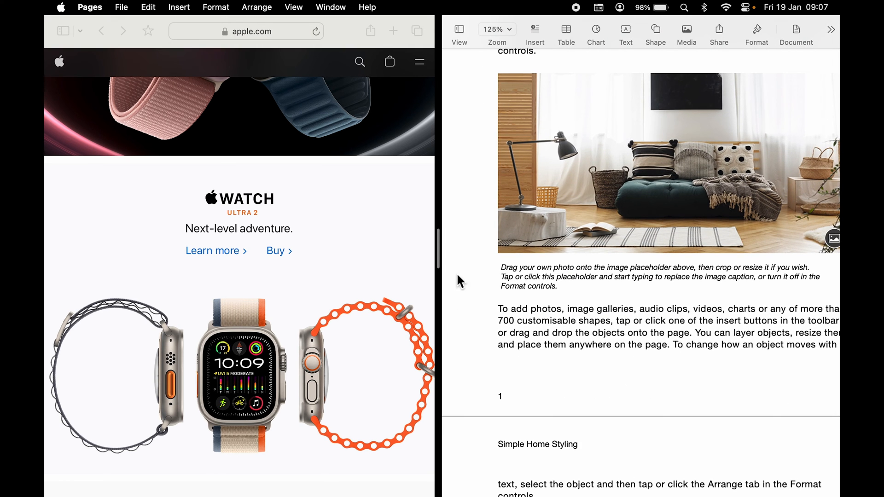
mouse_move(195, 254)
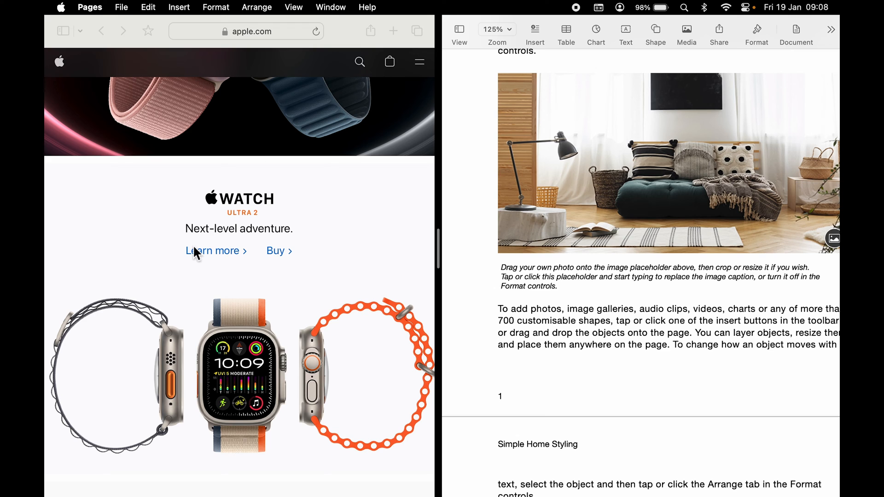
mouse_move(457, 268)
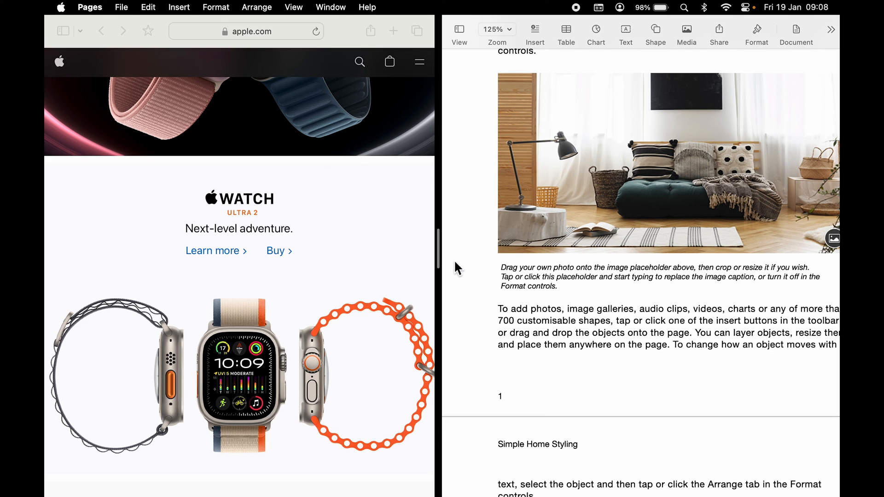
mouse_move(441, 264)
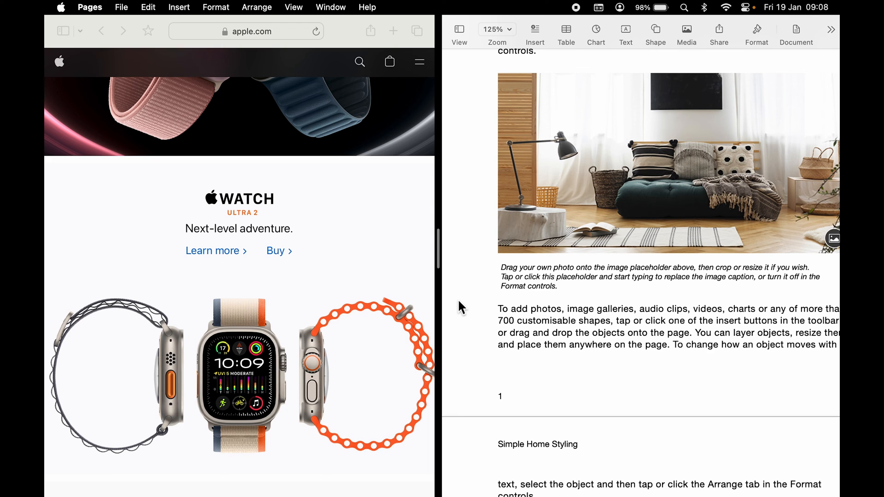
mouse_move(85, 42)
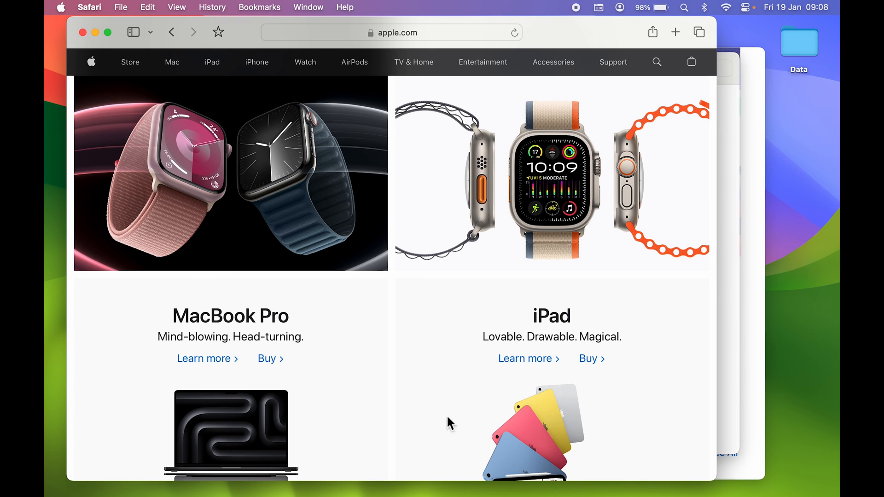
mouse_move(304, 158)
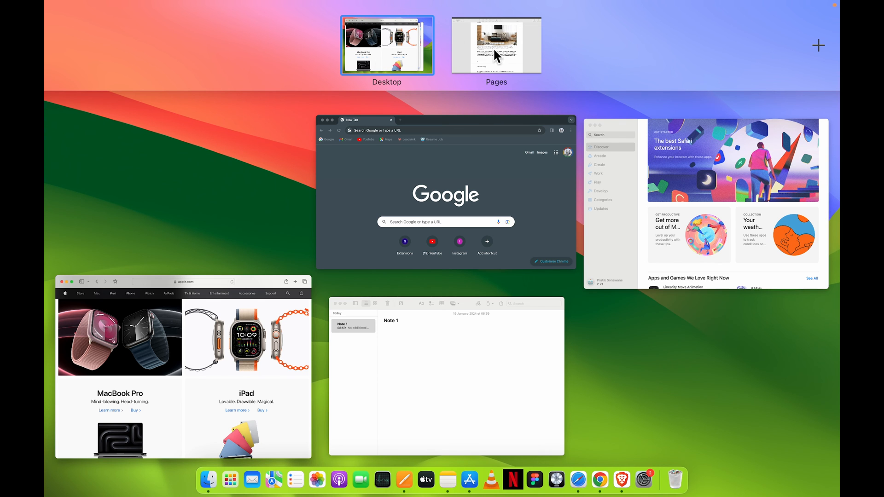
- Switch to the space holding the full-screen Pages document
click(495, 45)
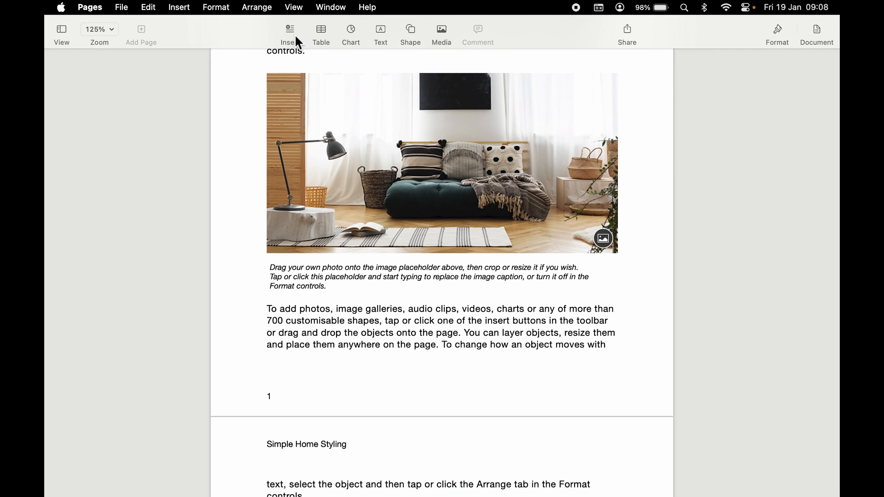
mouse_move(277, 242)
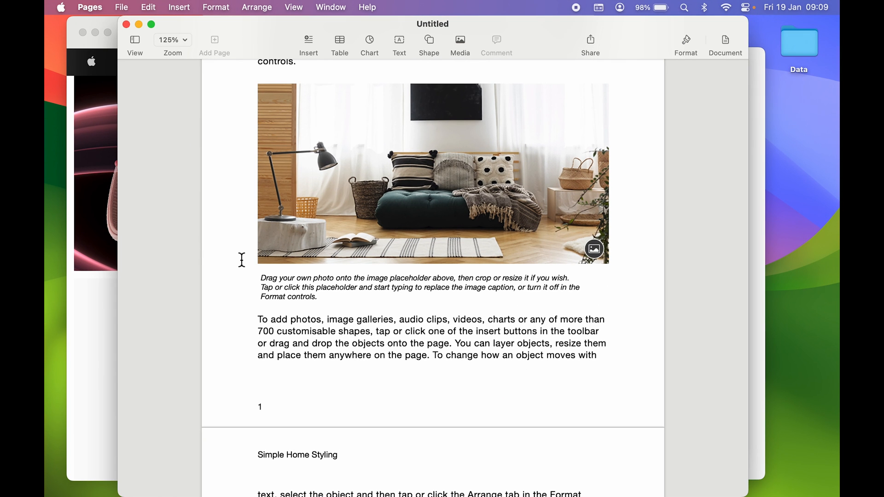
mouse_move(430, 140)
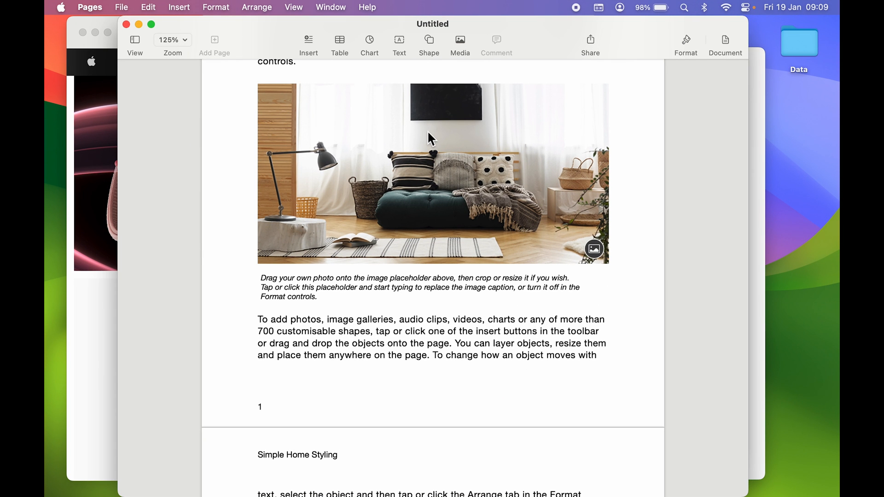
mouse_move(192, 29)
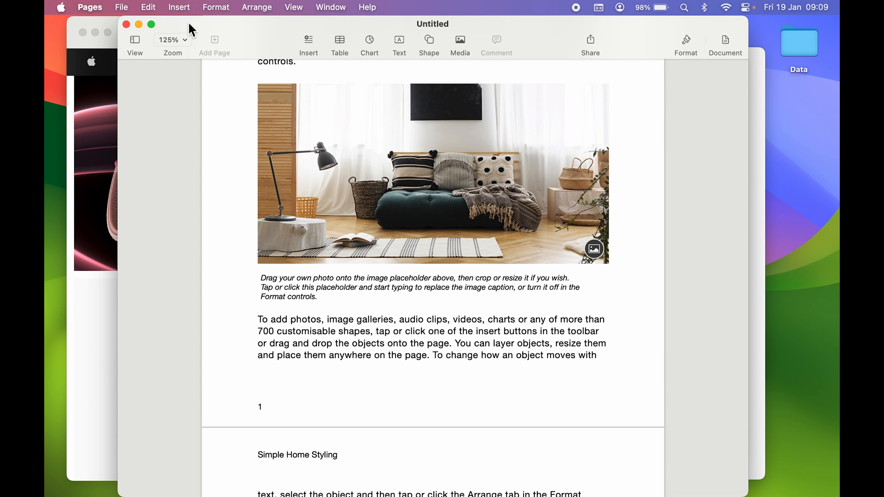